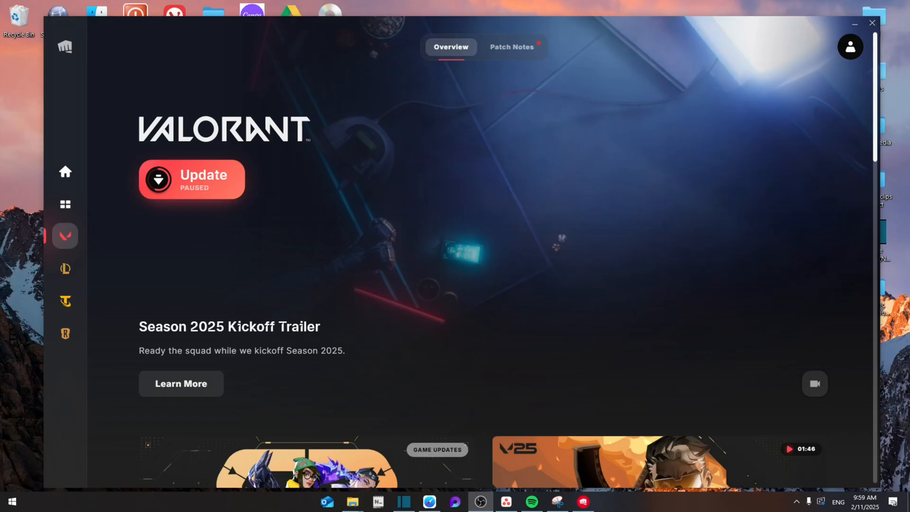
mouse_move(551, 303)
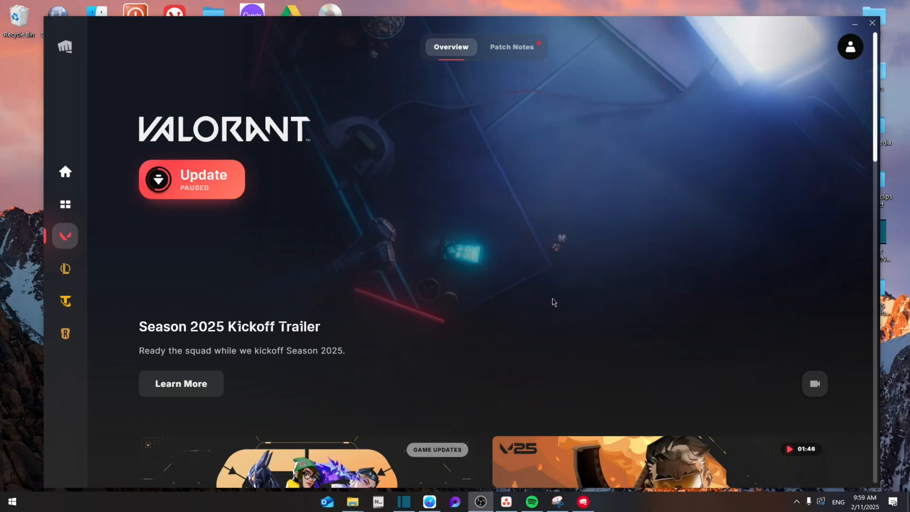
Set VALORANT's compatibility mode to Windows 8, keep 'Run as administrator', and confirm with OK
left_click(854, 23)
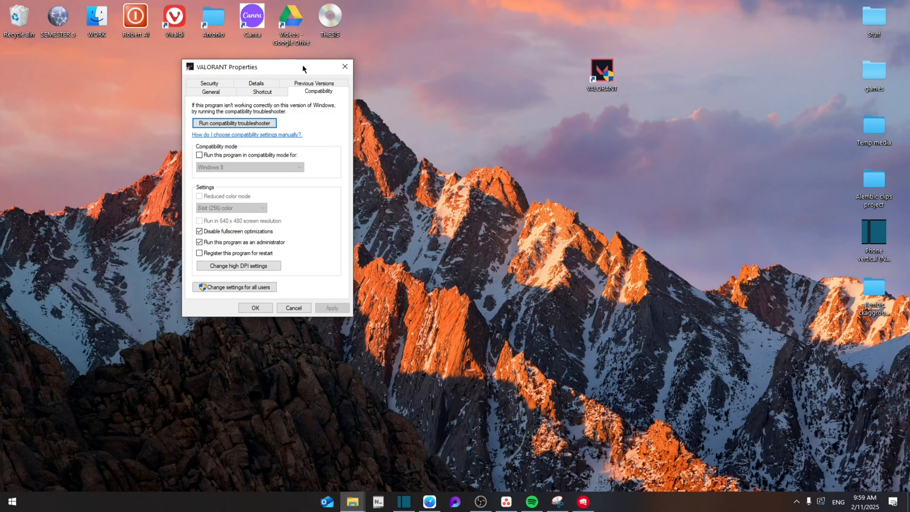
left_click(199, 154)
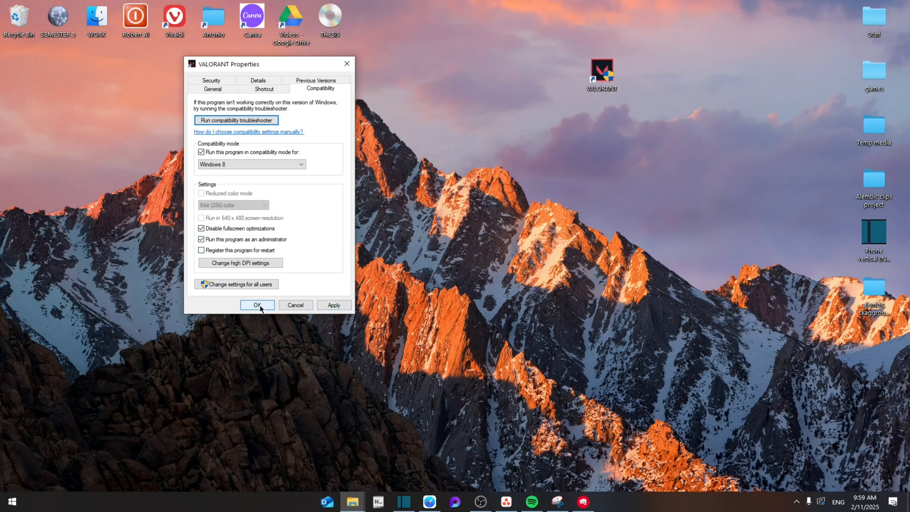
left_click(257, 304)
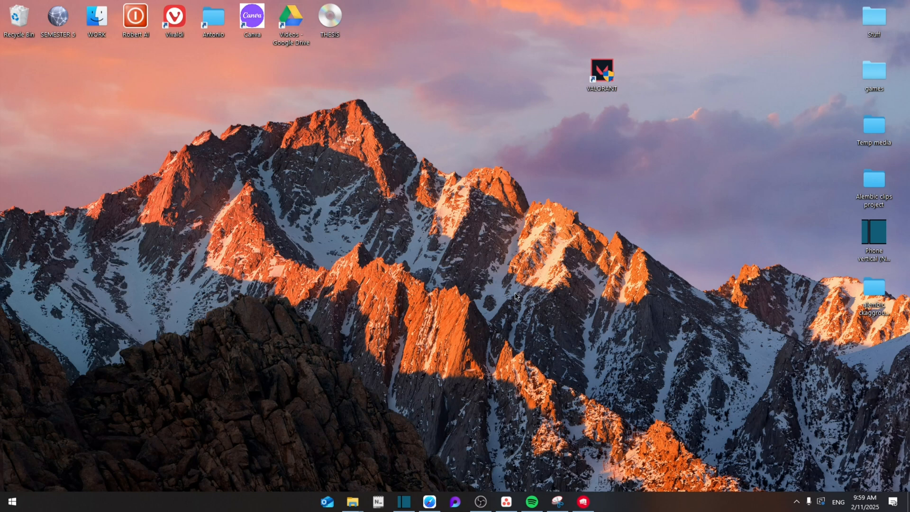
Search 'network status' and open Internet Protocol Version 4 properties for Local Area Connection* 2
type("network status")
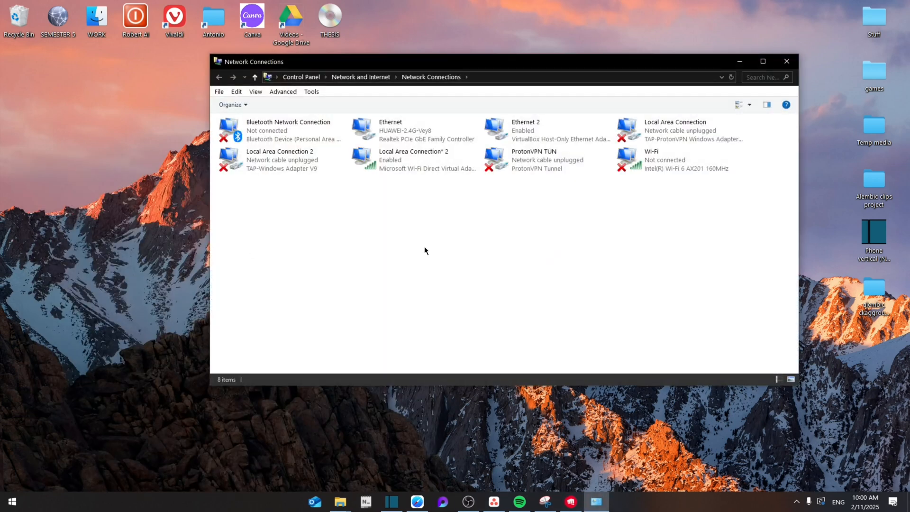
left_click(414, 160)
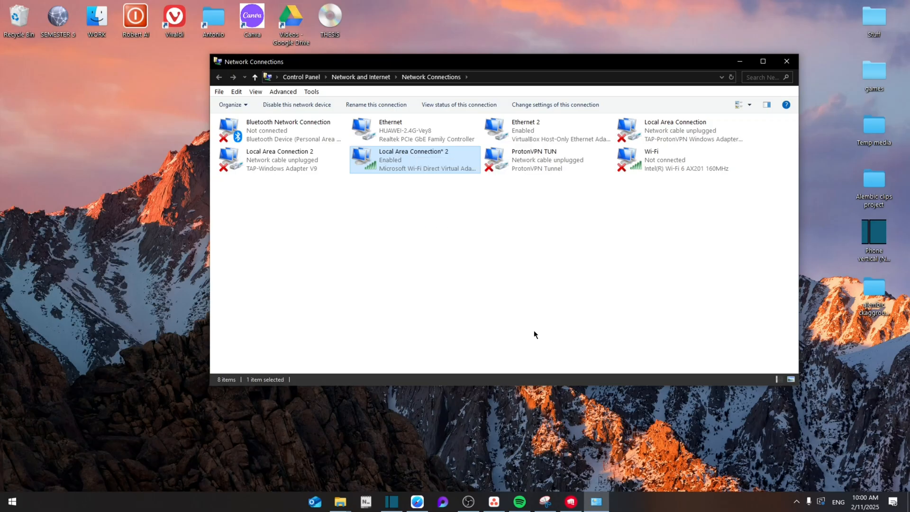
double_click(414, 159)
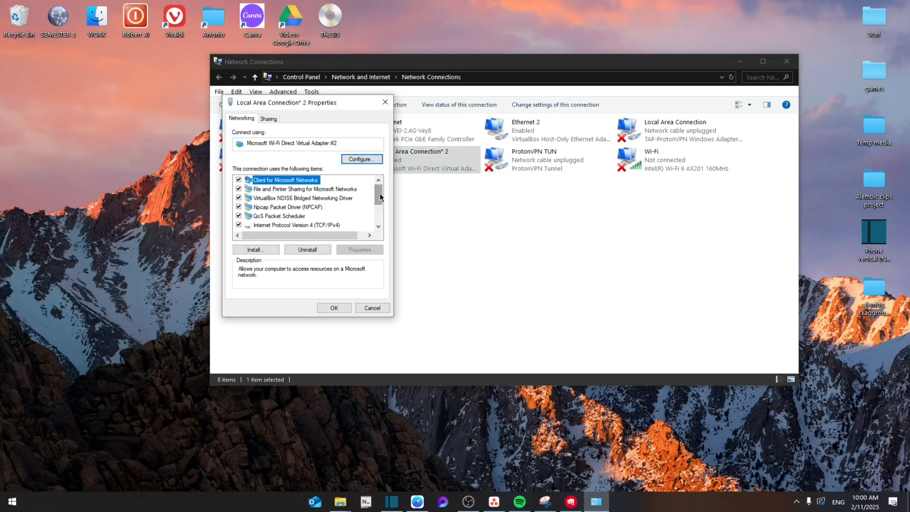
scroll("down", 3)
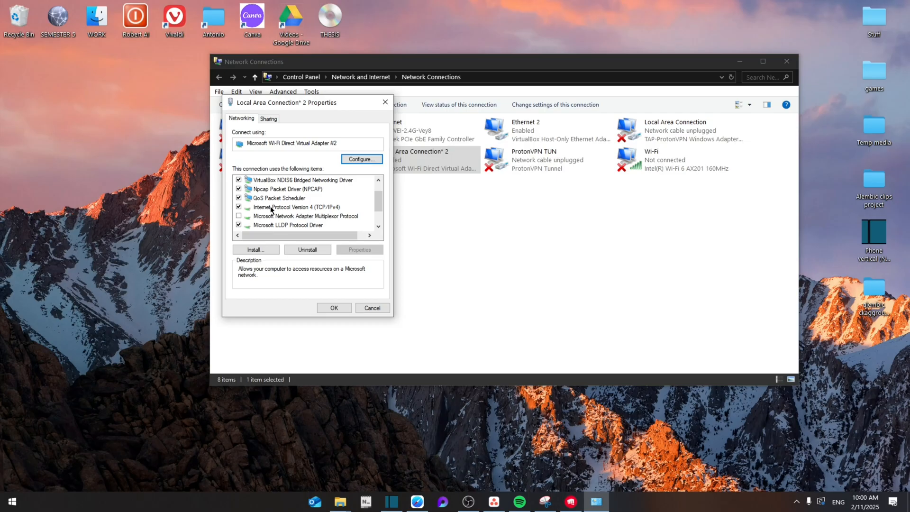
left_click(294, 206)
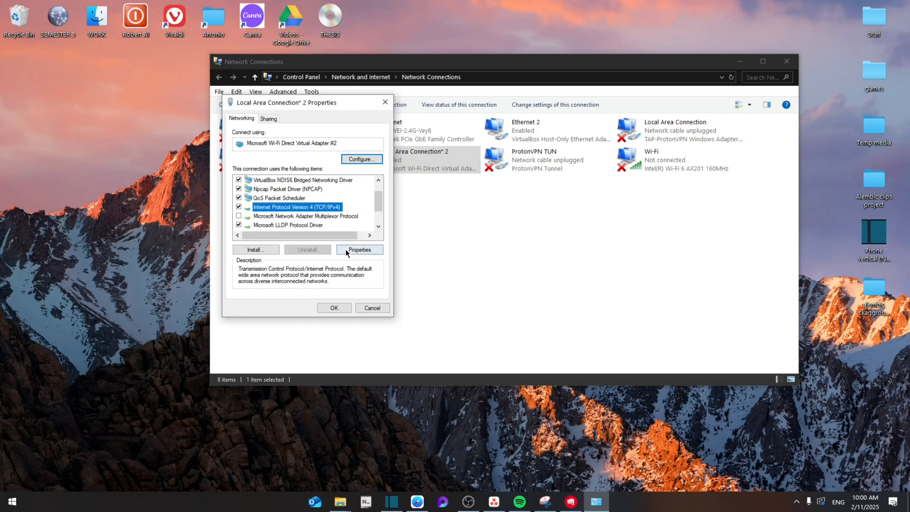
left_click(359, 250)
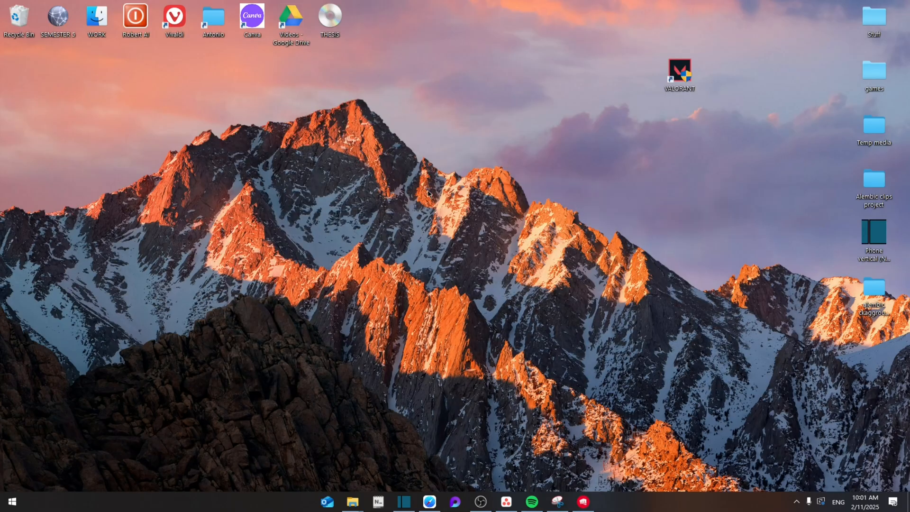
mouse_move(675, 225)
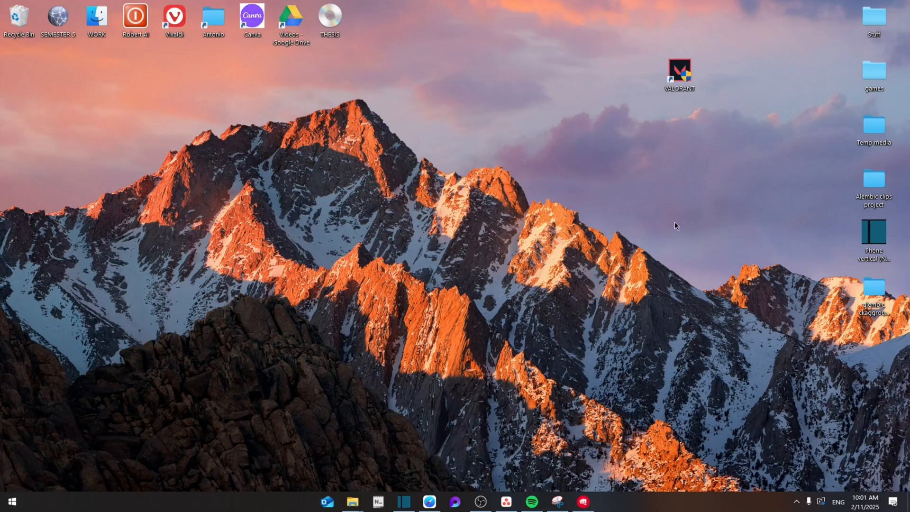
Search 'windows defender Firewall' from Start to open the firewall settings page
type("windows defender Firewall")
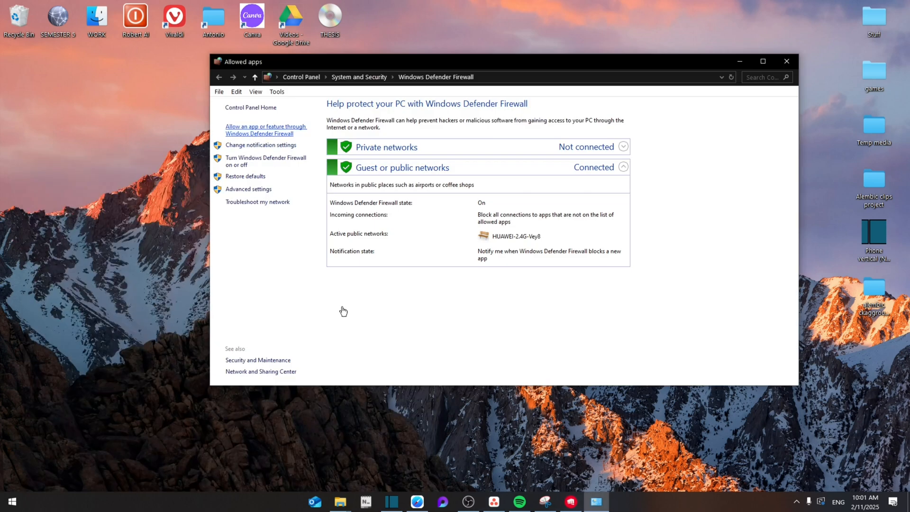
Unlock the firewall's allowed-apps list and remove the VALORANT and Riot Client entries
left_click(259, 130)
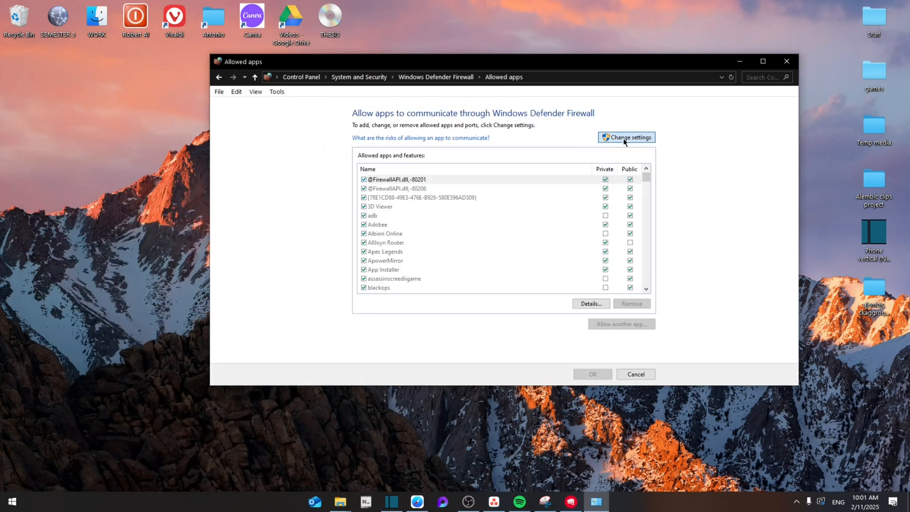
left_click(626, 137)
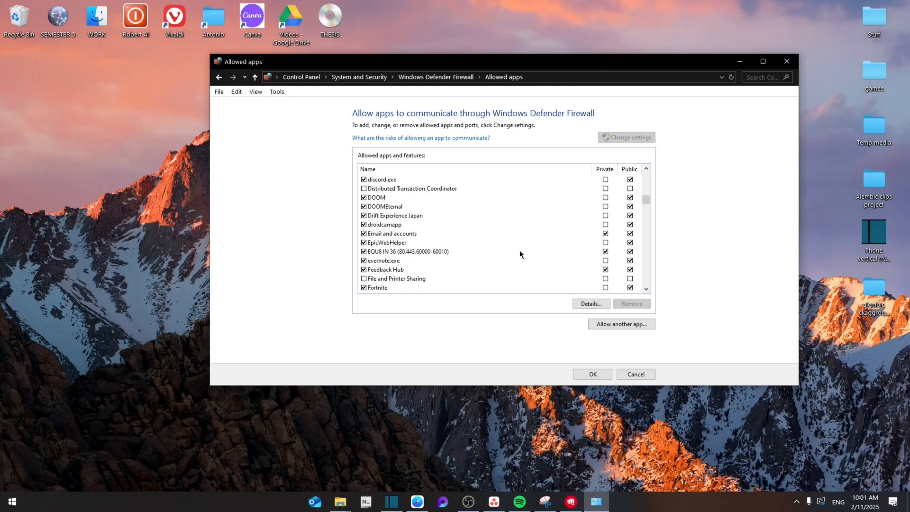
scroll("down", 3)
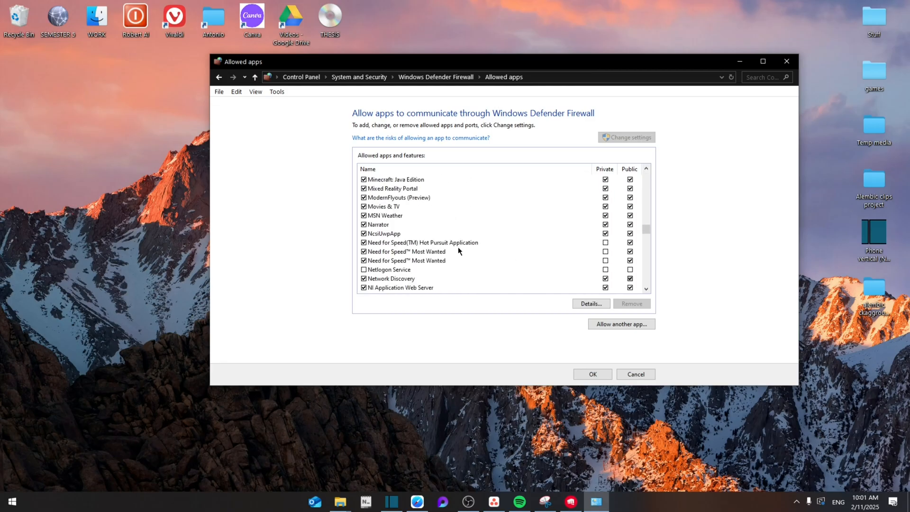
left_click(632, 303)
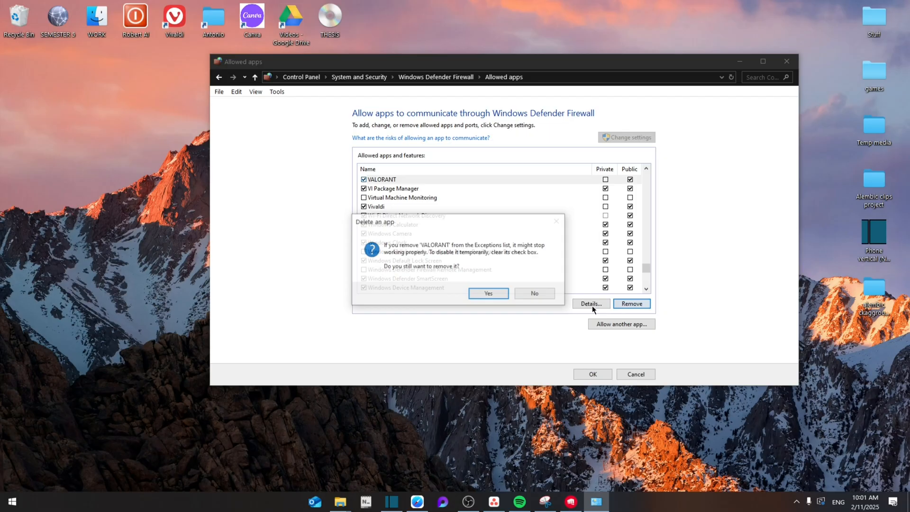
left_click(488, 293)
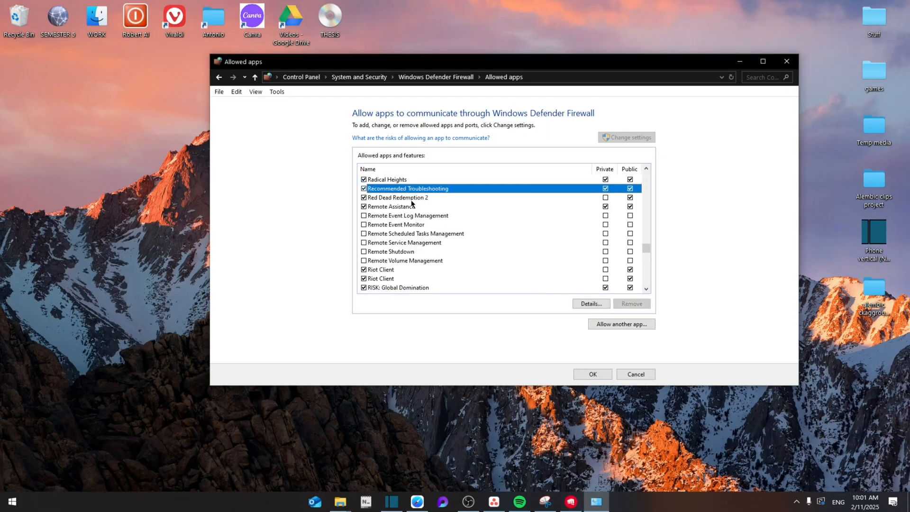
left_click(631, 303)
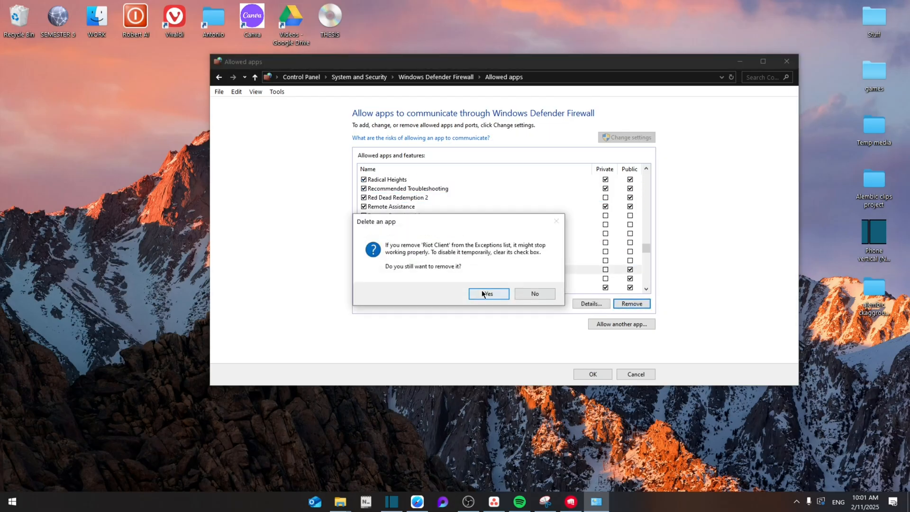
left_click(488, 294)
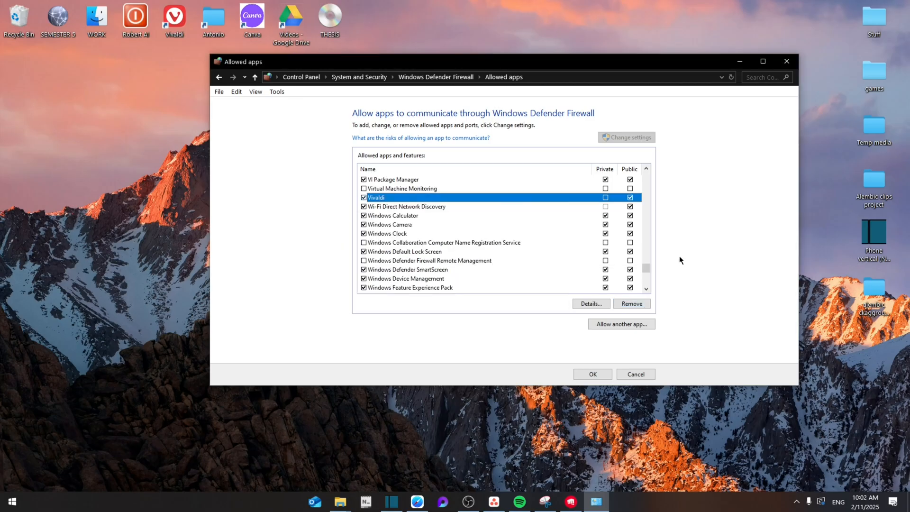
left_click(621, 323)
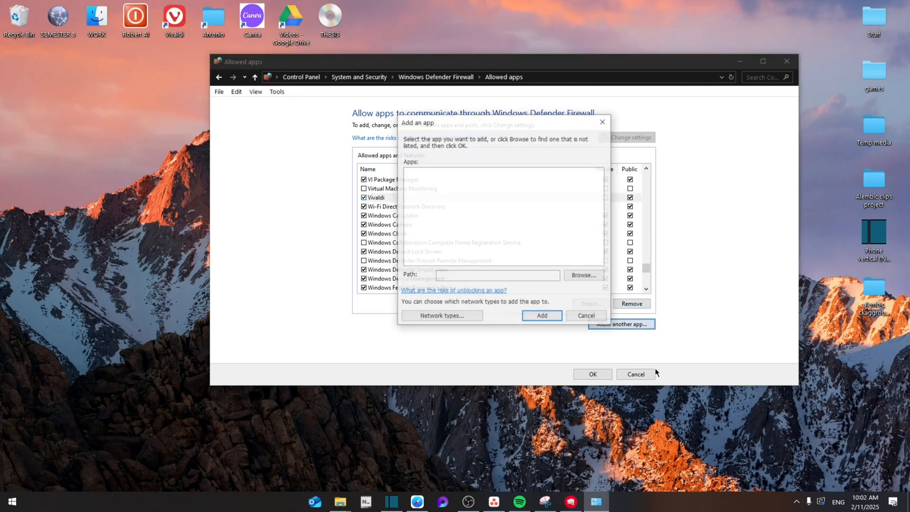
Browse for RiotClientServices.exe and select it as the app to allow
left_click(583, 275)
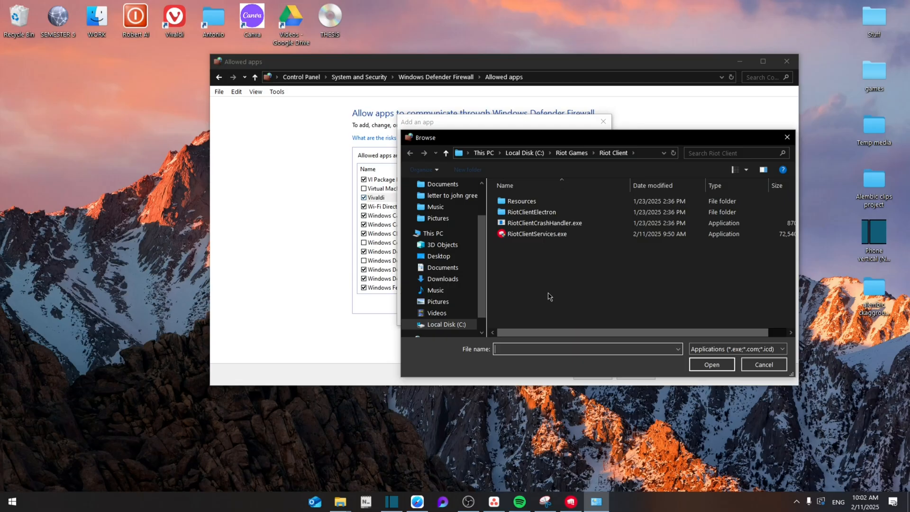
left_click(711, 364)
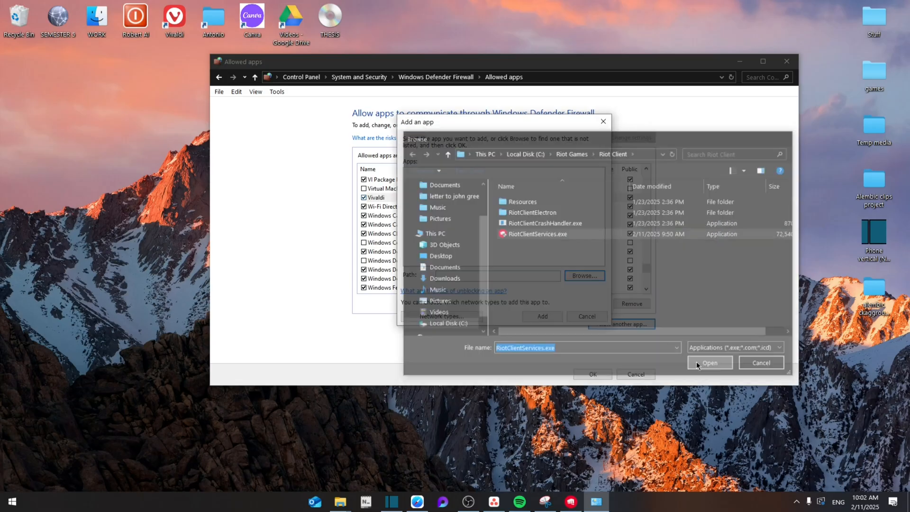
left_click(709, 362)
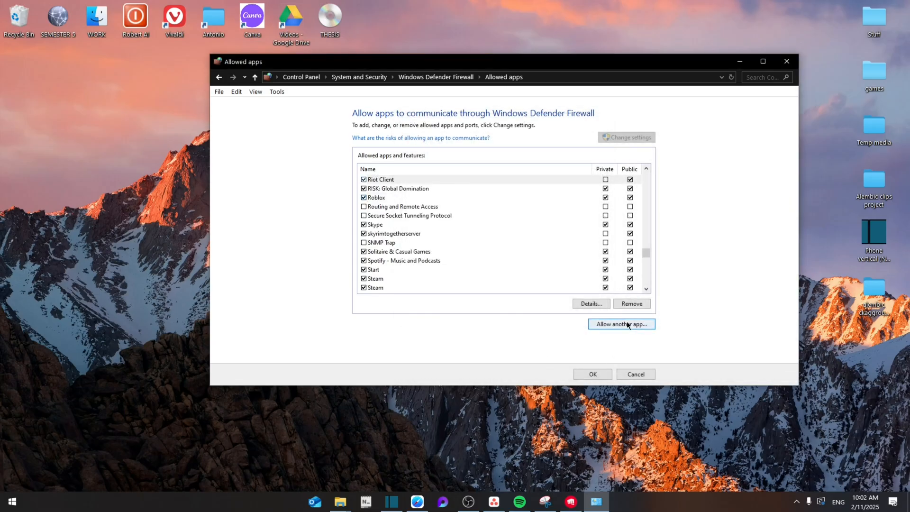
Browse the VALORANT folder, cancel that addition, and tick private-network access for Riot Client
left_click(622, 324)
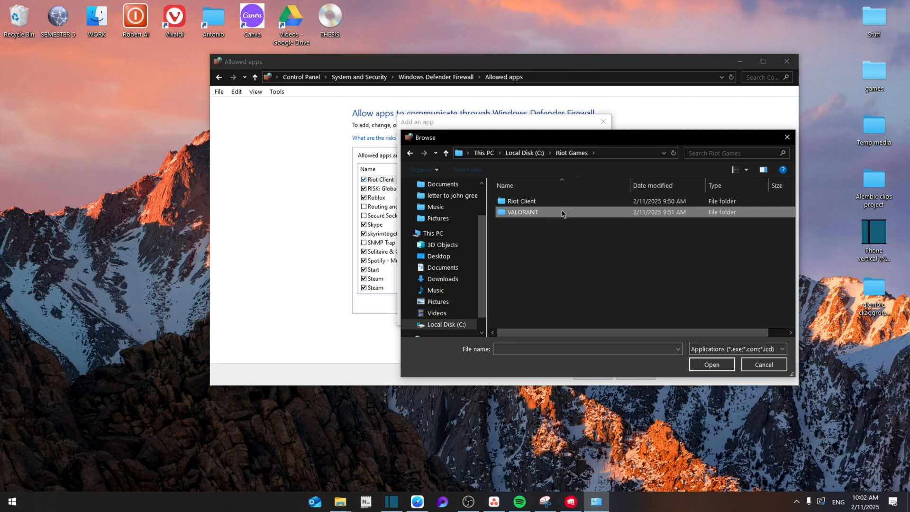
double_click(522, 212)
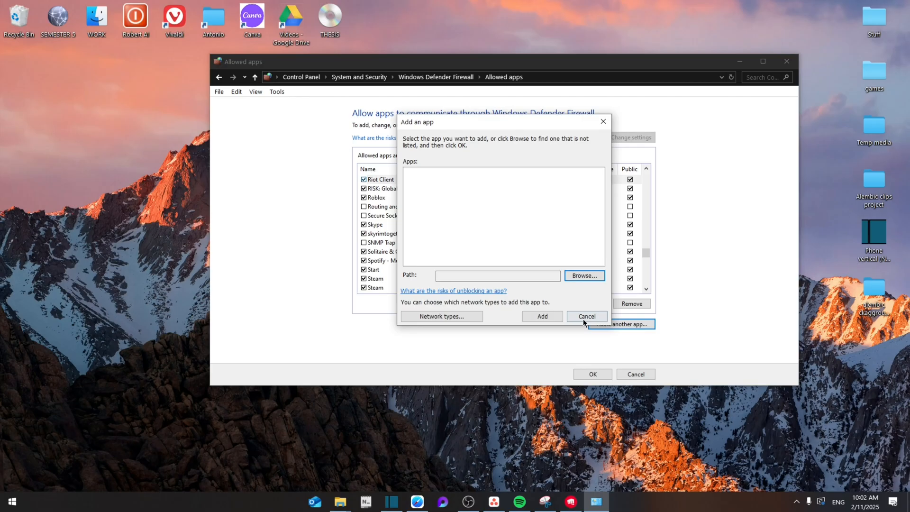
left_click(586, 316)
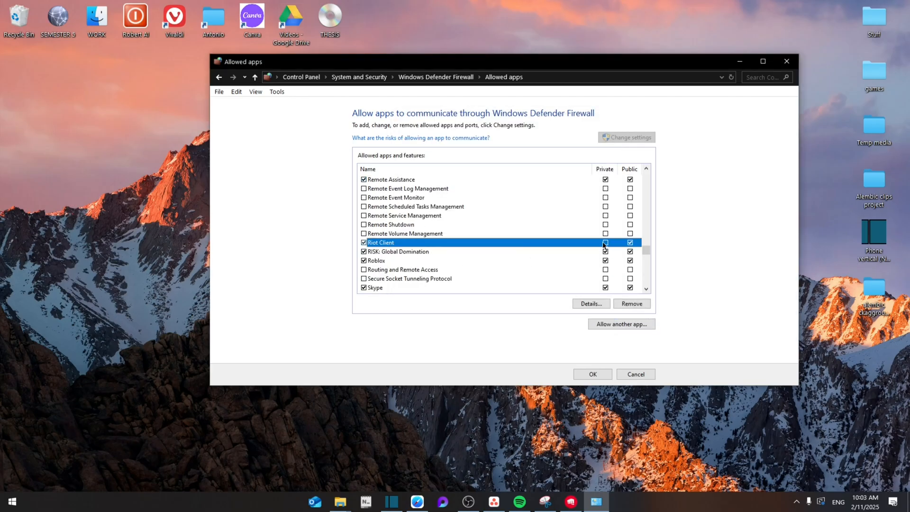
left_click(605, 242)
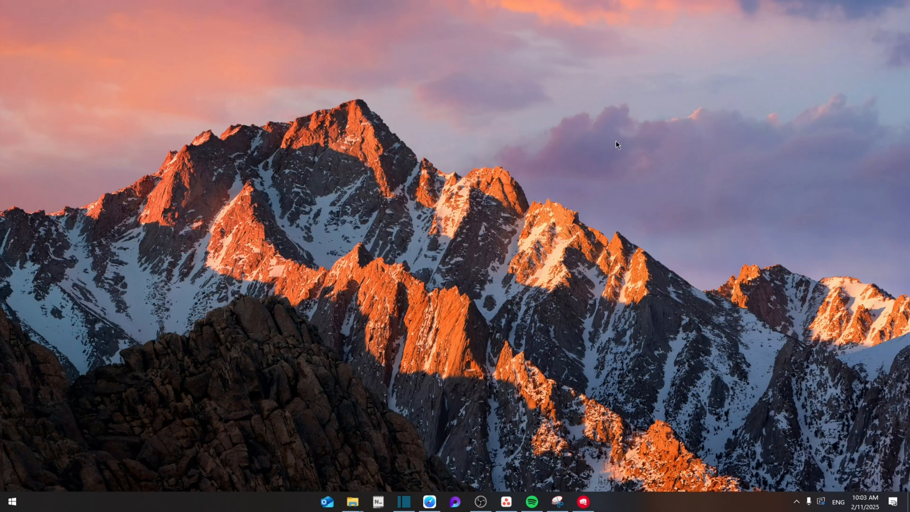
mouse_move(531, 165)
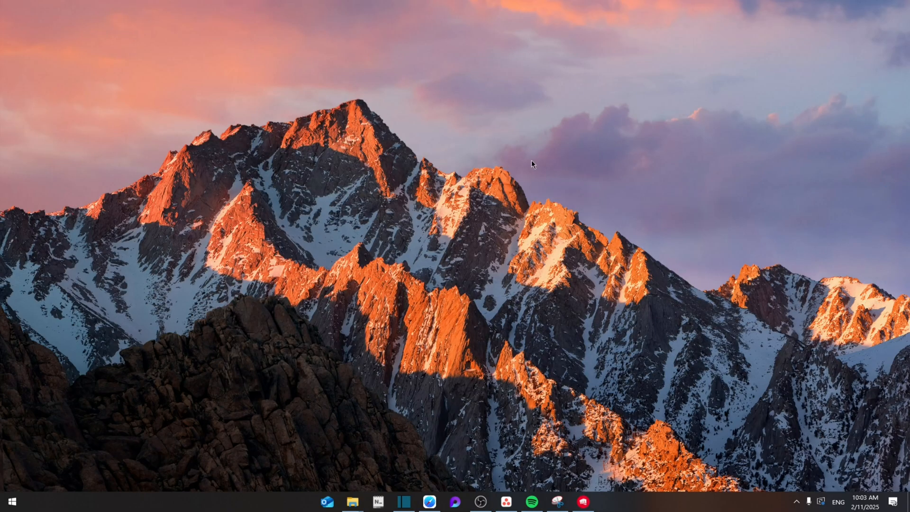